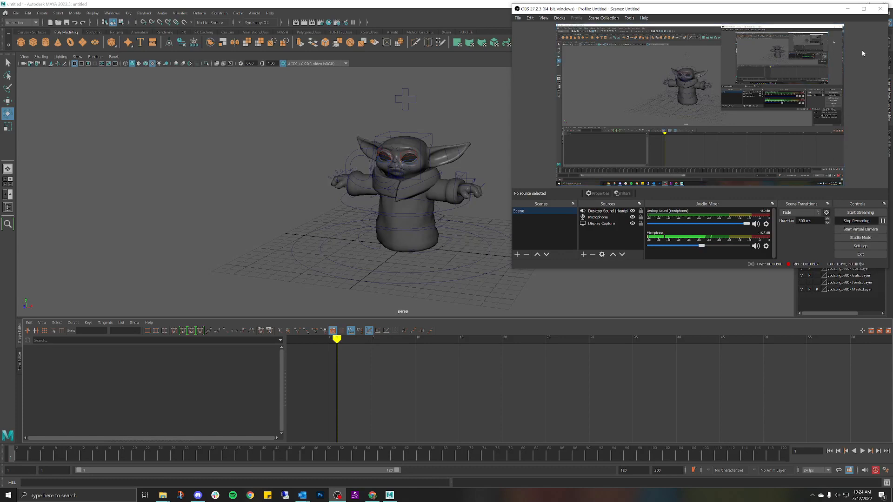
# Switch the viewport between wireframe, shaded and textured display while orbiting around the rig
pyautogui.click(880, 8)
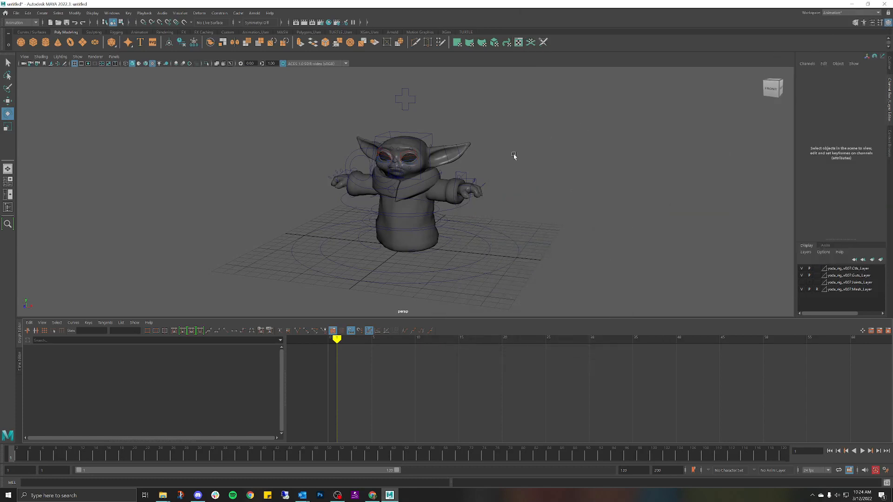
pyautogui.moveTo(506, 157)
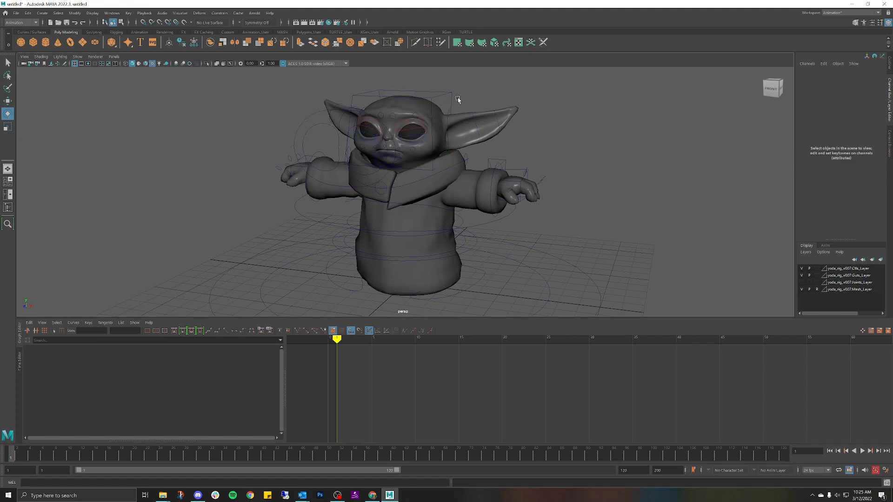
pyautogui.moveTo(467, 94)
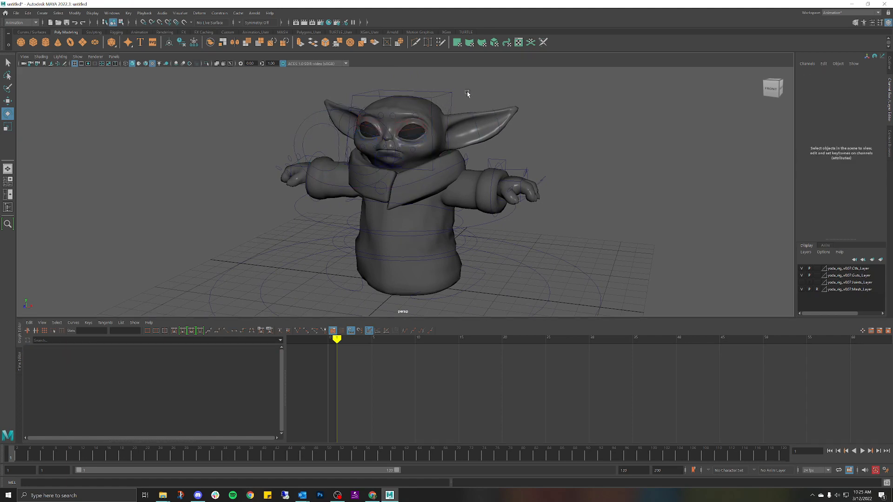
pyautogui.press('4')
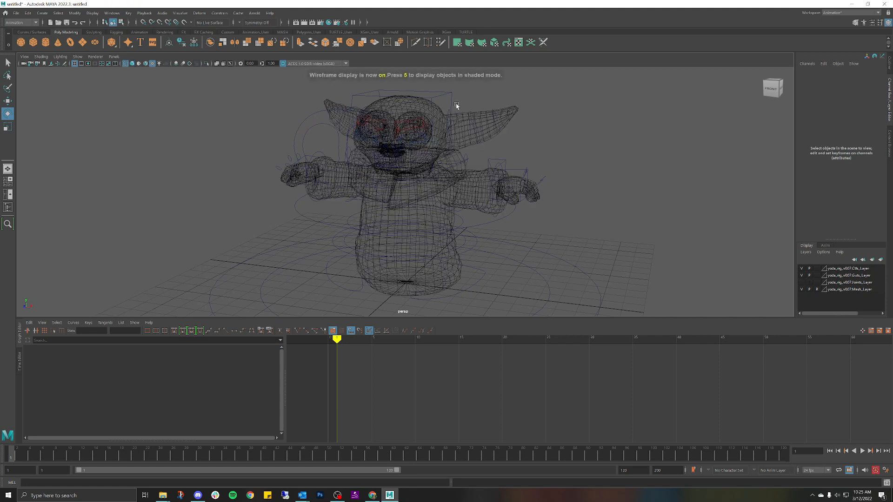
pyautogui.press('5')
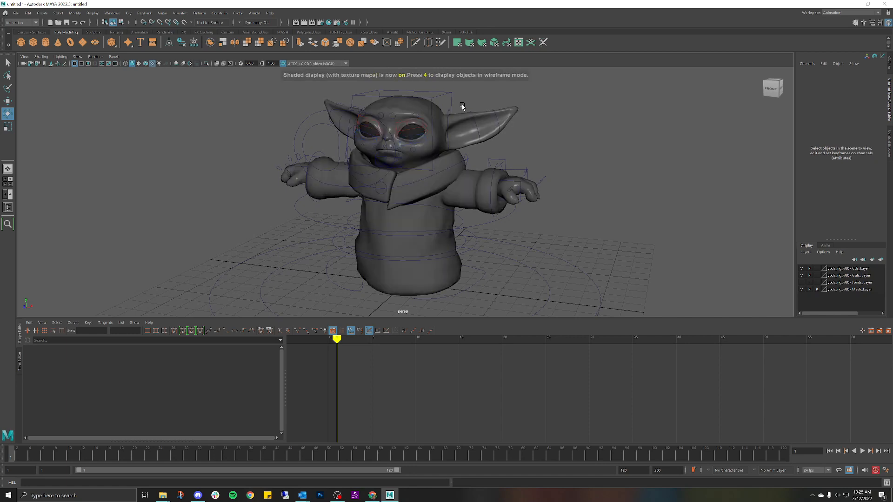
pyautogui.moveTo(508, 115)
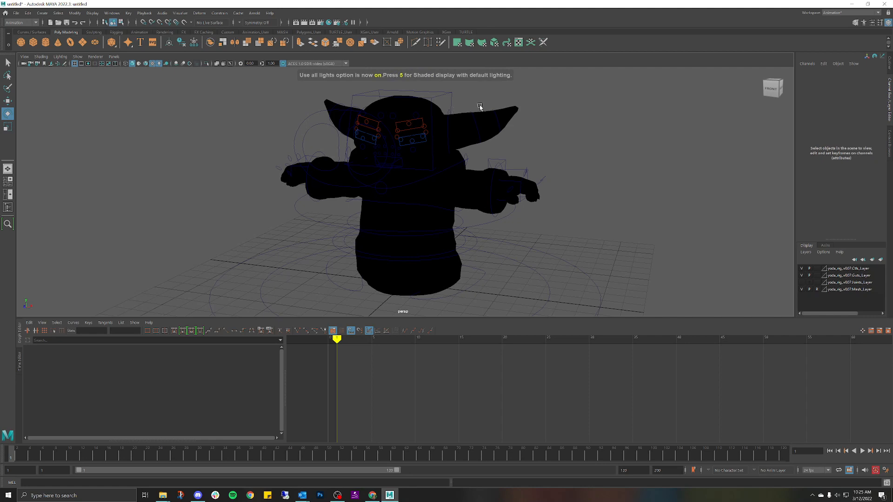
pyautogui.moveTo(521, 149)
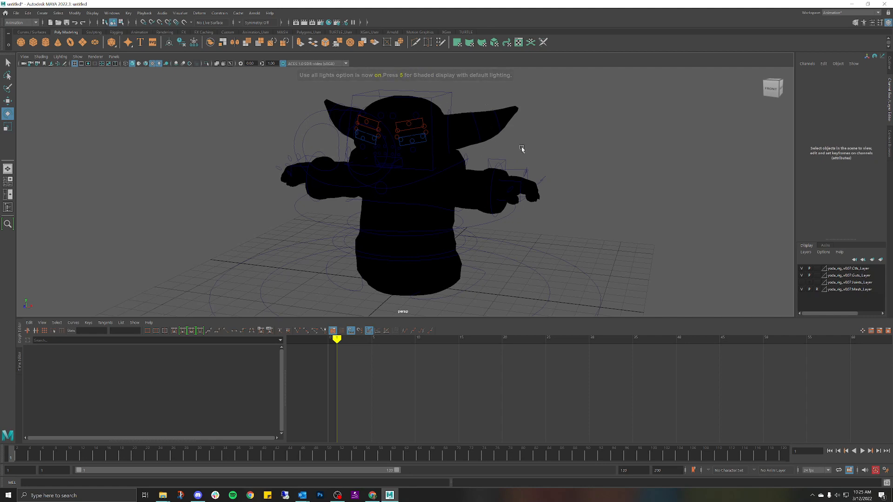
pyautogui.moveTo(513, 161)
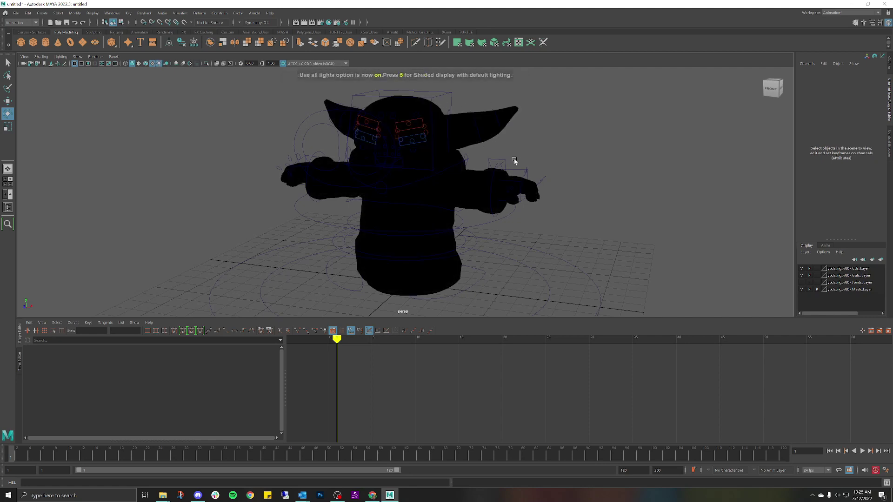
pyautogui.press('5')
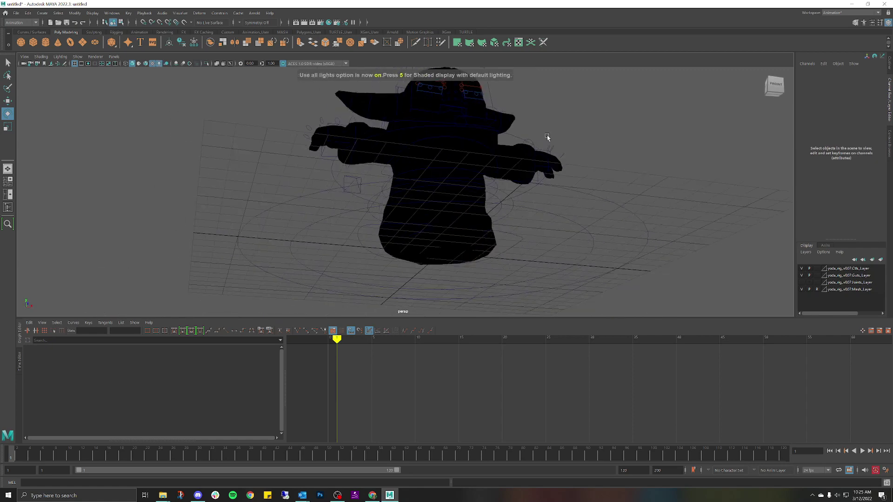
pyautogui.moveTo(547, 137); pyautogui.dragTo(504, 155)
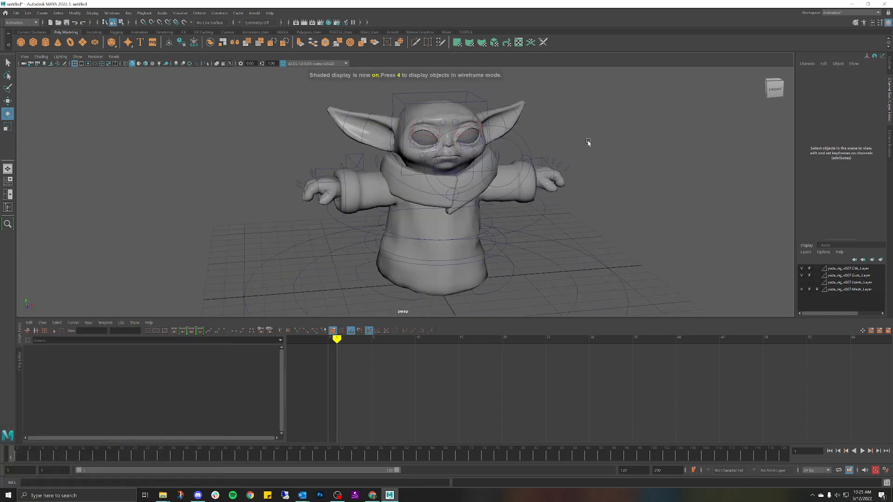
pyautogui.press('6')
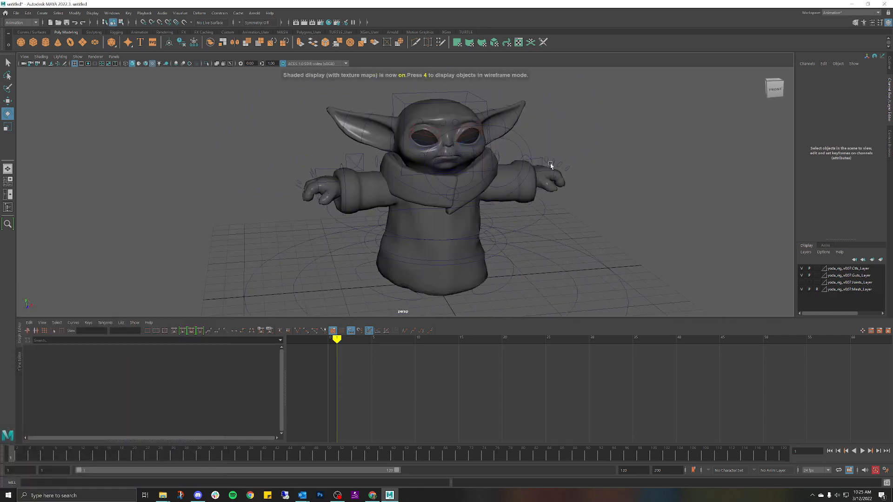
pyautogui.moveTo(550, 166); pyautogui.dragTo(495, 179)
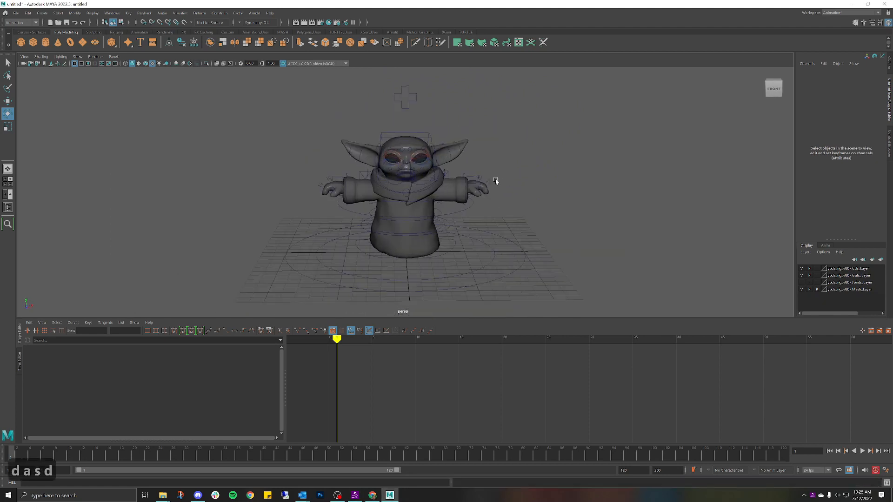
pyautogui.moveTo(495, 181); pyautogui.dragTo(541, 167)
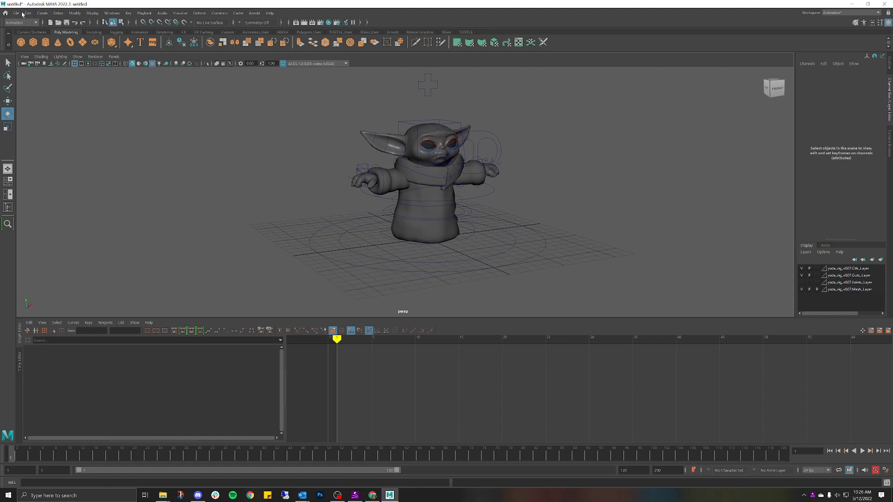
# Check the scene's reference file path in the Reference Editor, then close it
pyautogui.click(17, 12)
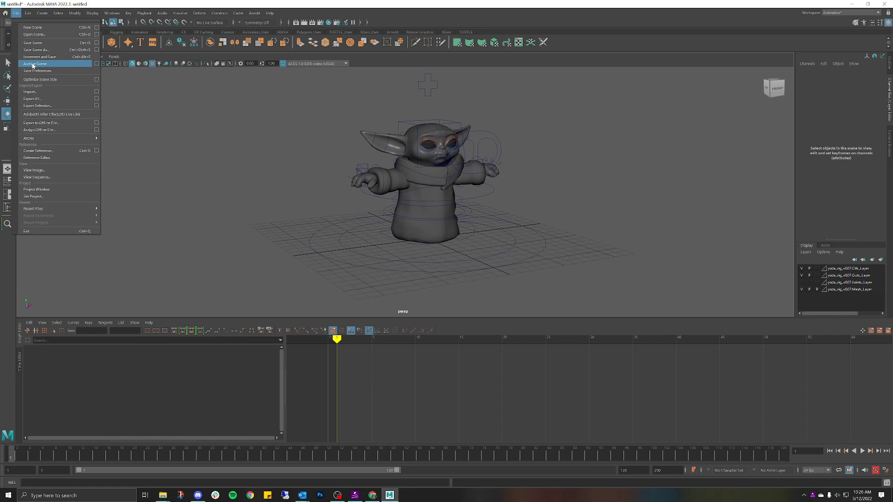
pyautogui.moveTo(36, 157)
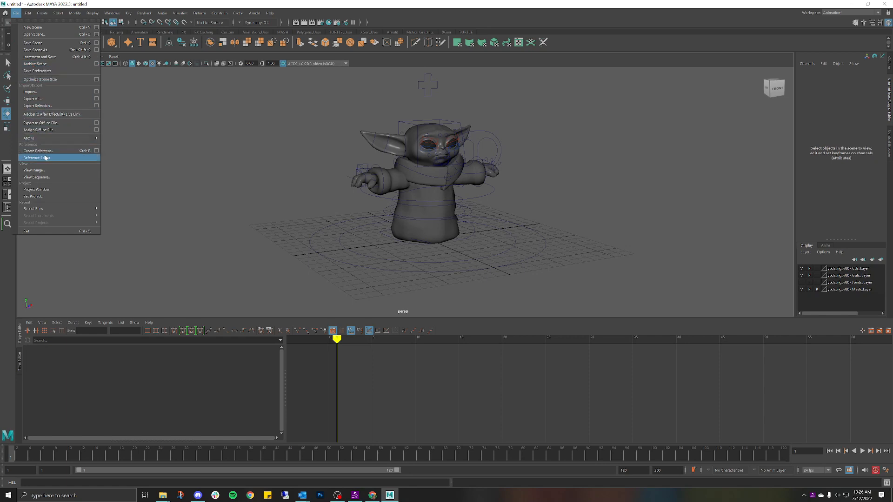
pyautogui.click(36, 157)
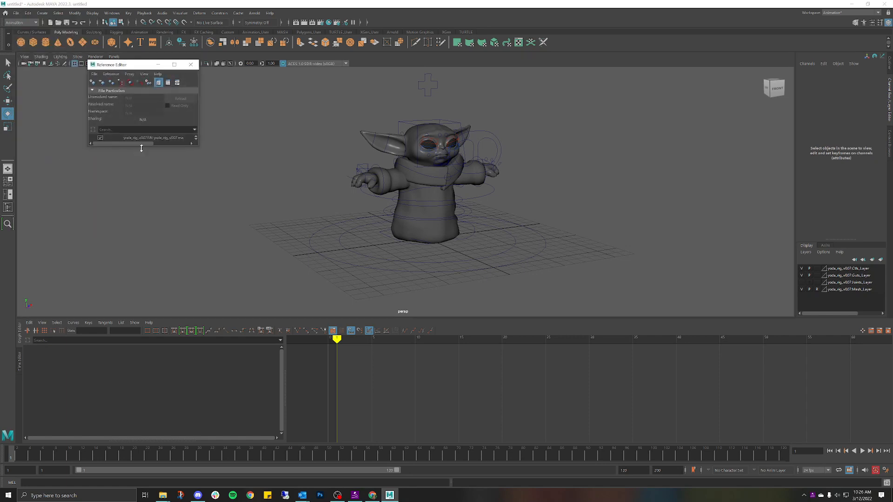
pyautogui.moveTo(198, 142); pyautogui.dragTo(223, 143)
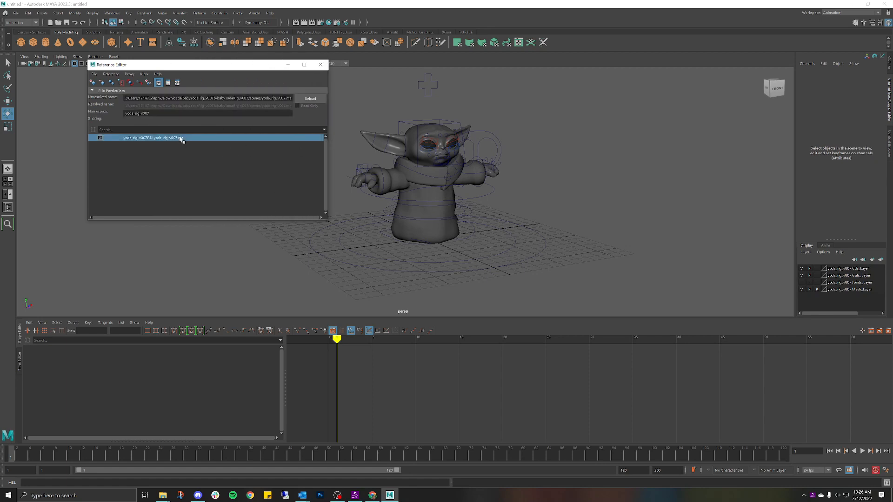
pyautogui.moveTo(321, 65)
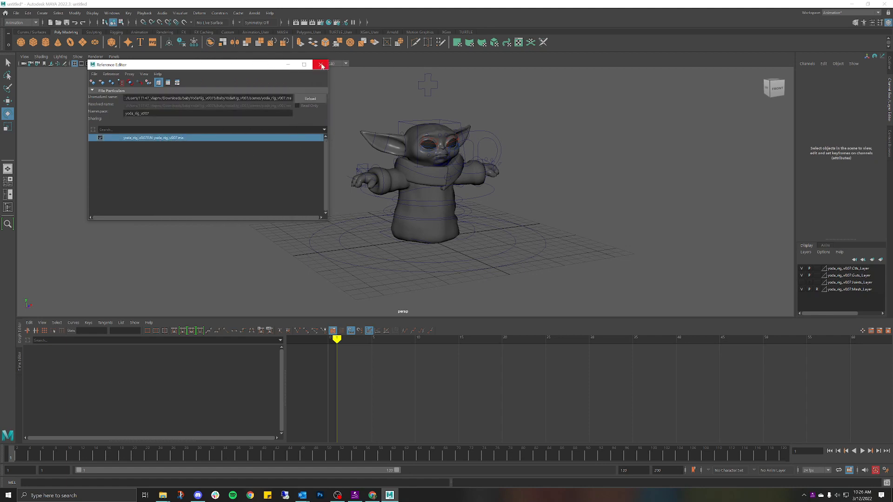
pyautogui.click(319, 64)
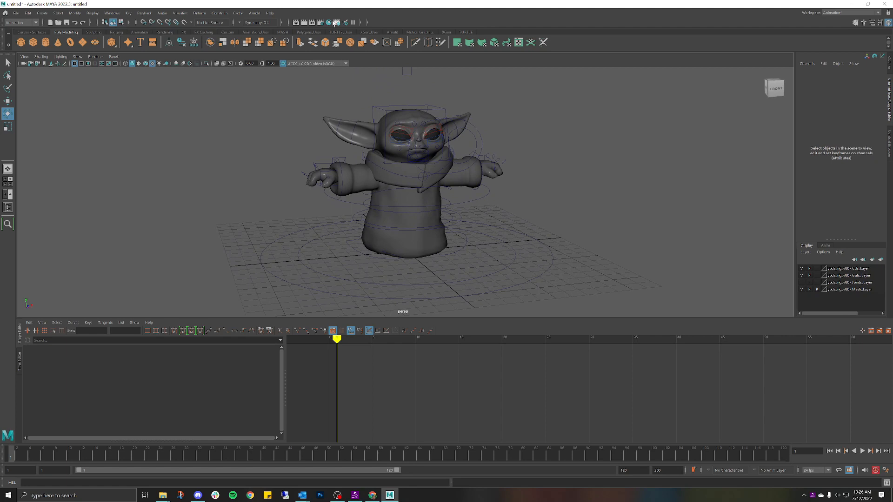
pyautogui.moveTo(330, 21)
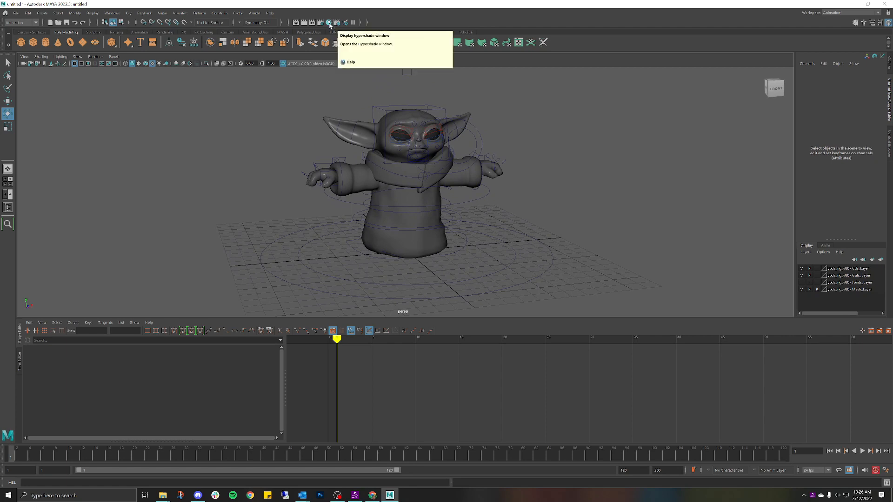
# In Hypershade, inspect the teeth, tongue, collar, clothing and head materials, opening the head colour map
pyautogui.click(326, 22)
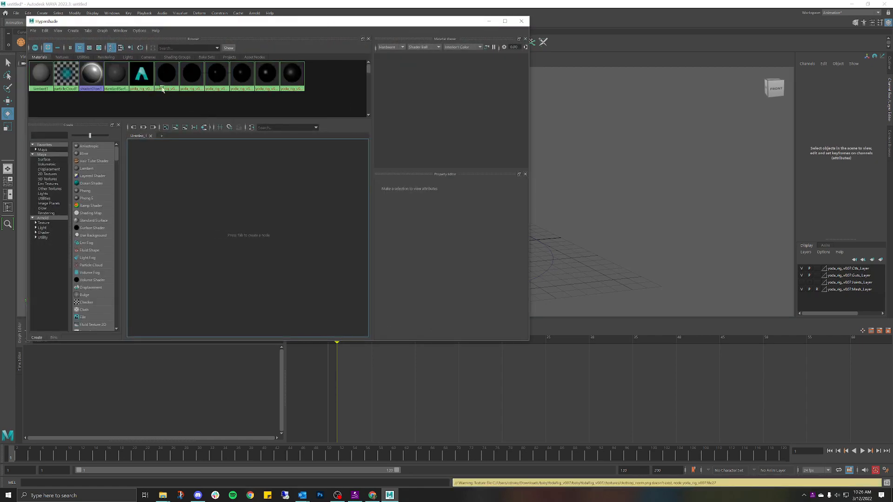
pyautogui.click(166, 74)
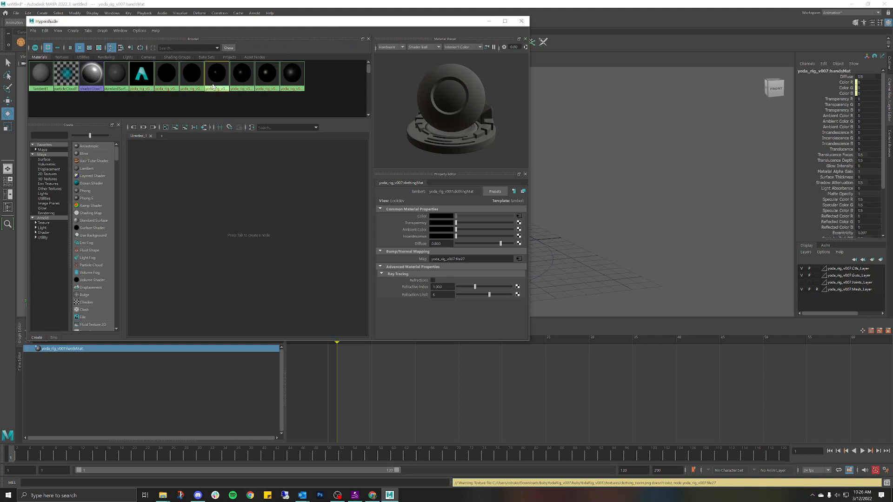
pyautogui.click(291, 74)
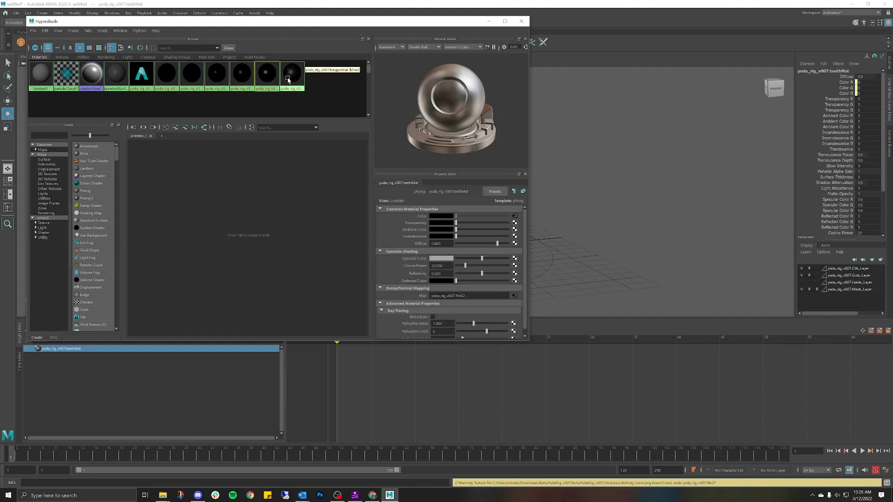
pyautogui.click(267, 73)
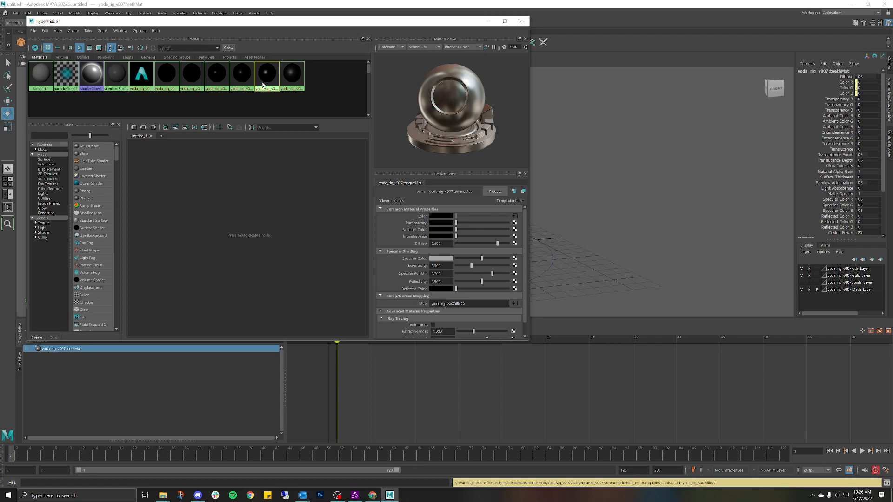
pyautogui.click(166, 75)
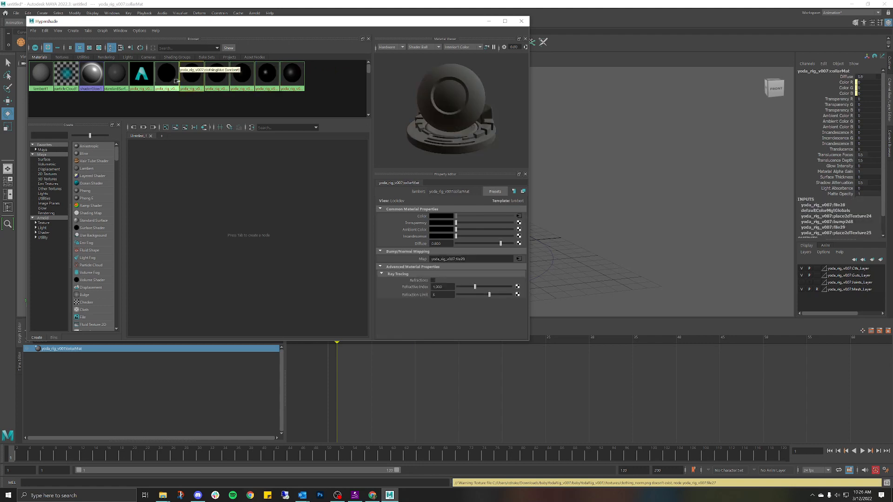
pyautogui.click(166, 75)
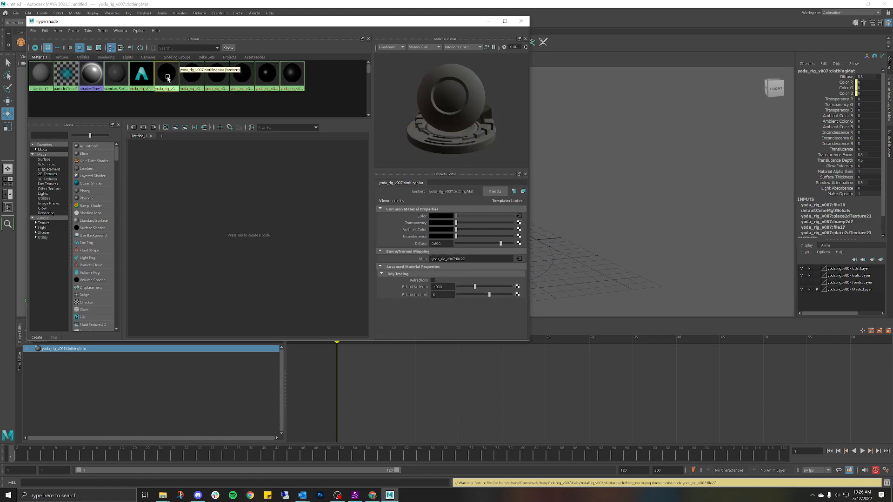
pyautogui.click(191, 75)
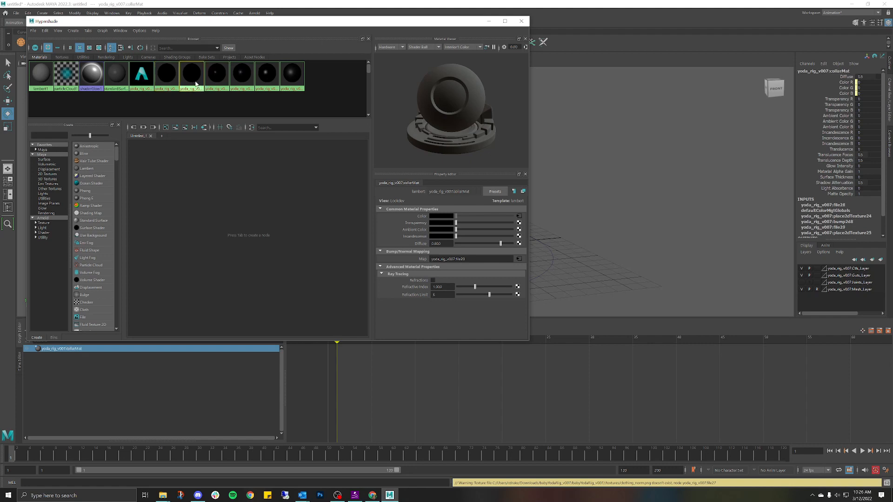
pyautogui.click(241, 73)
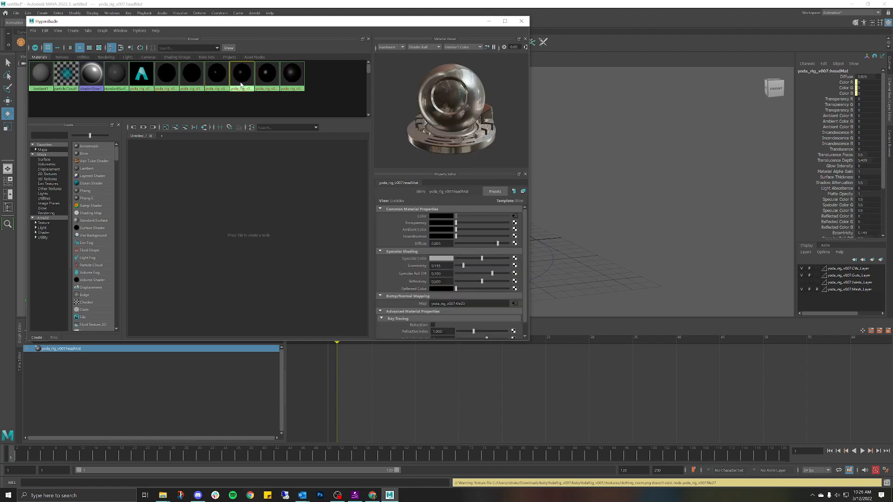
pyautogui.click(292, 73)
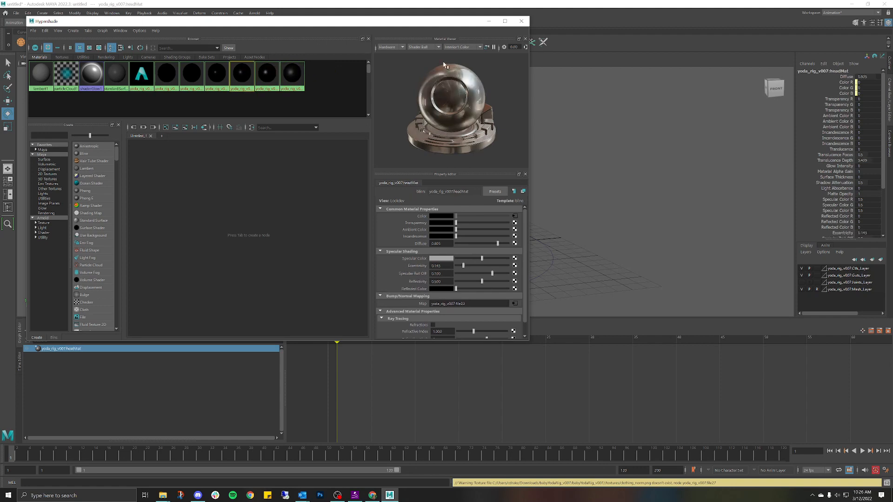
pyautogui.moveTo(444, 200)
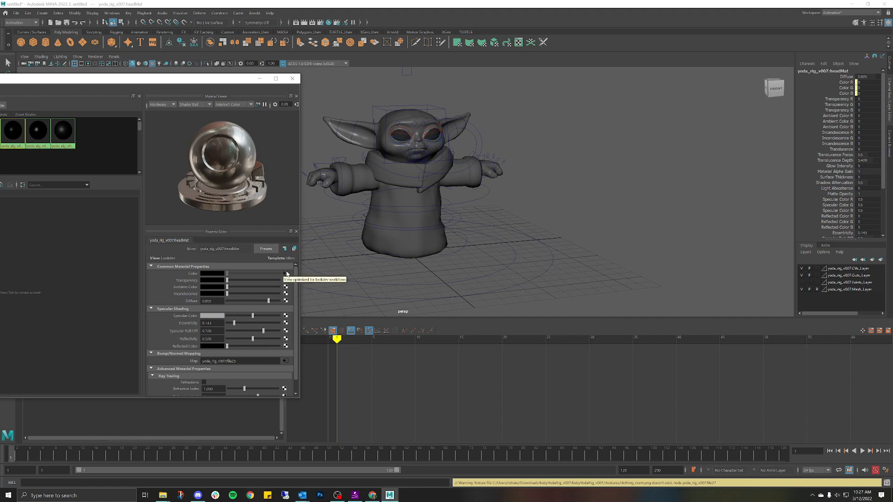
pyautogui.moveTo(194, 84)
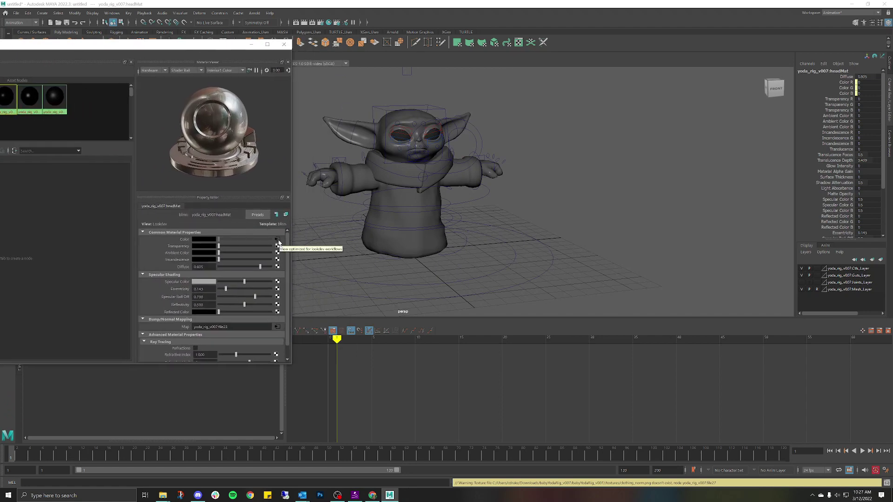
pyautogui.moveTo(260, 238)
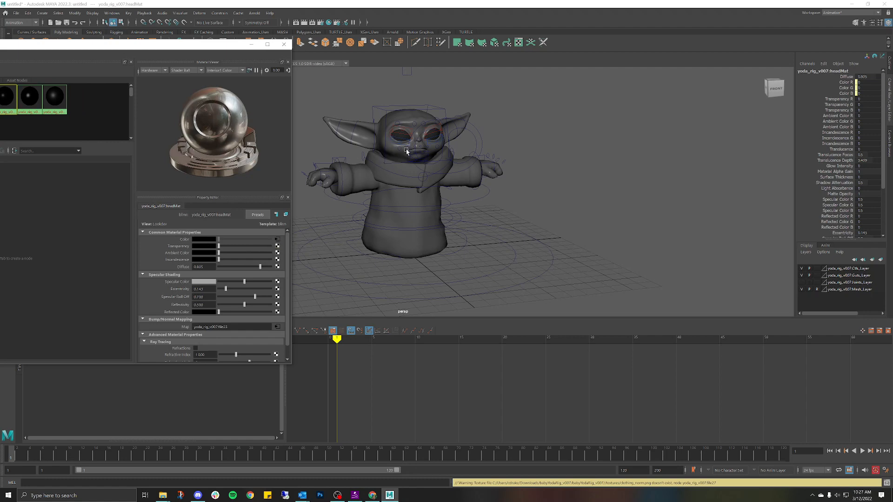
pyautogui.moveTo(285, 237)
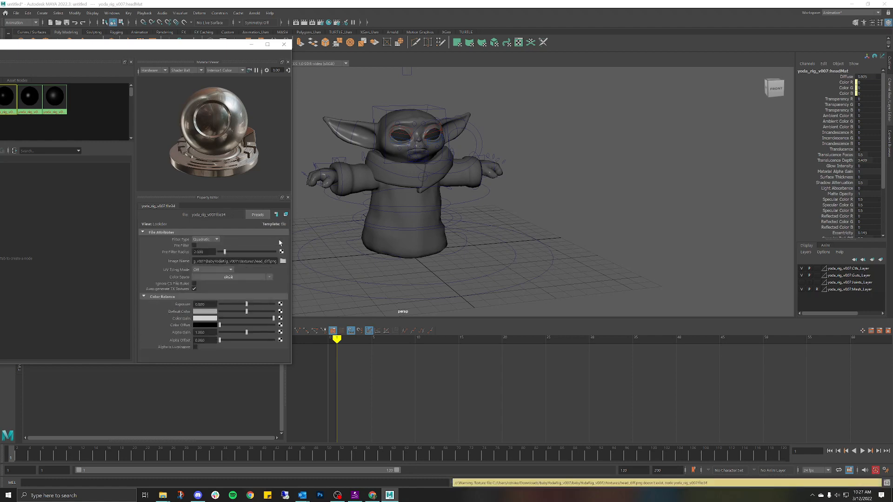
pyautogui.moveTo(280, 247)
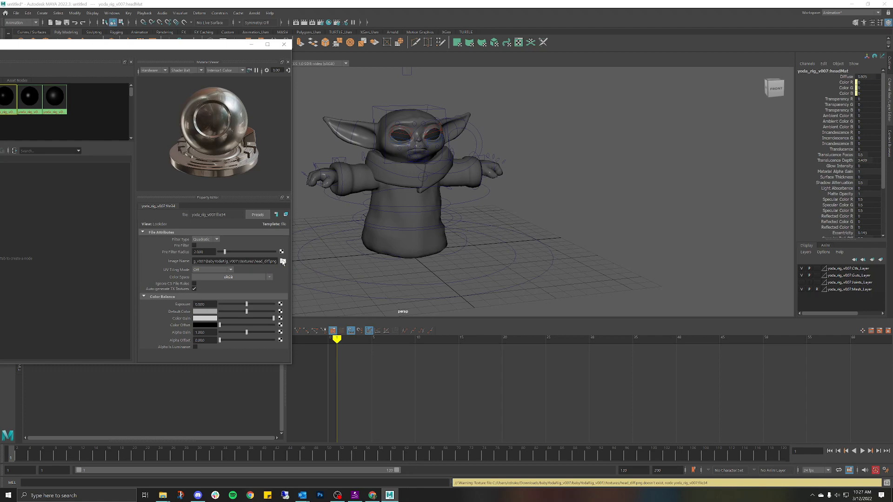
# Browse from Image Name to Downloads > babyYodaRig_v007b > babyYodaRig_v007 > textures
pyautogui.click(282, 261)
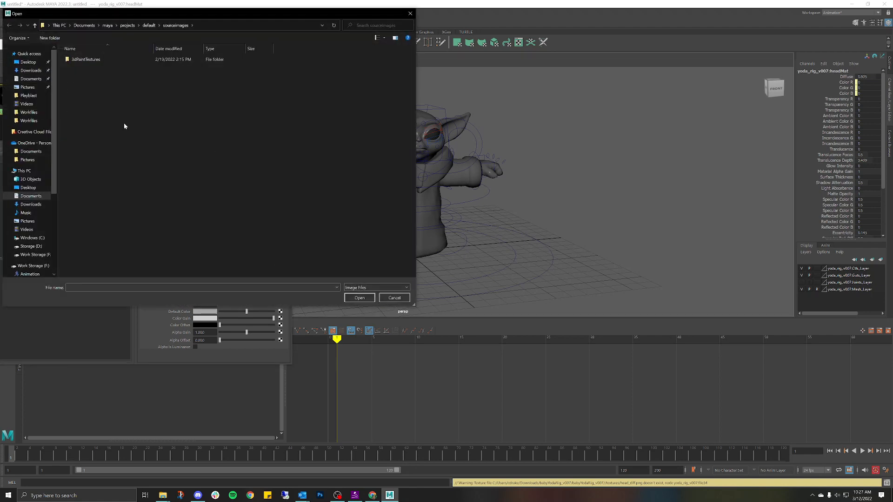
pyautogui.moveTo(205, 128)
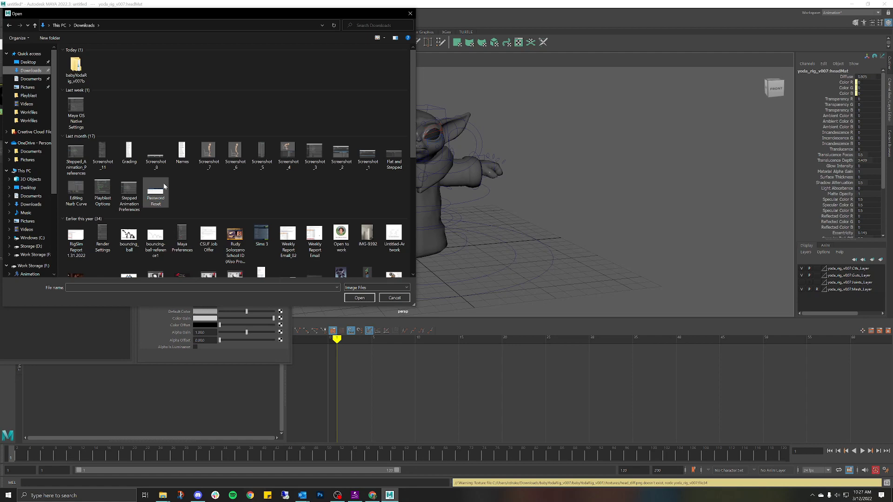
pyautogui.click(155, 153)
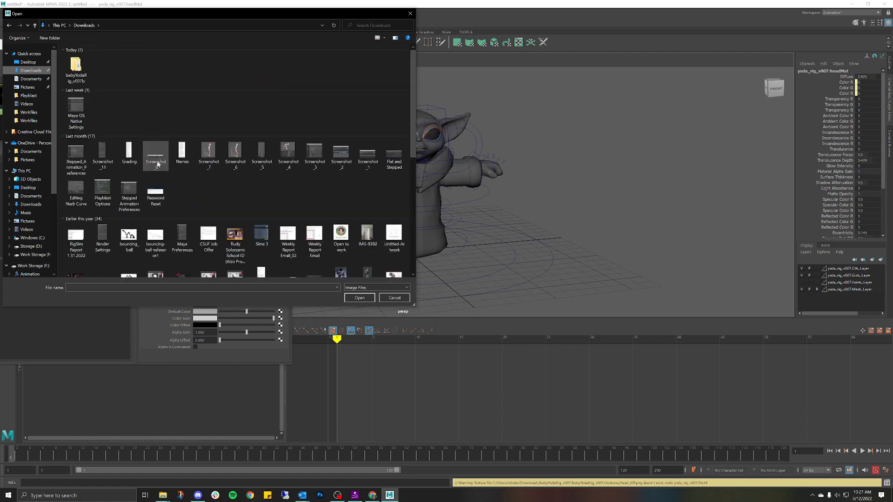
pyautogui.moveTo(77, 67)
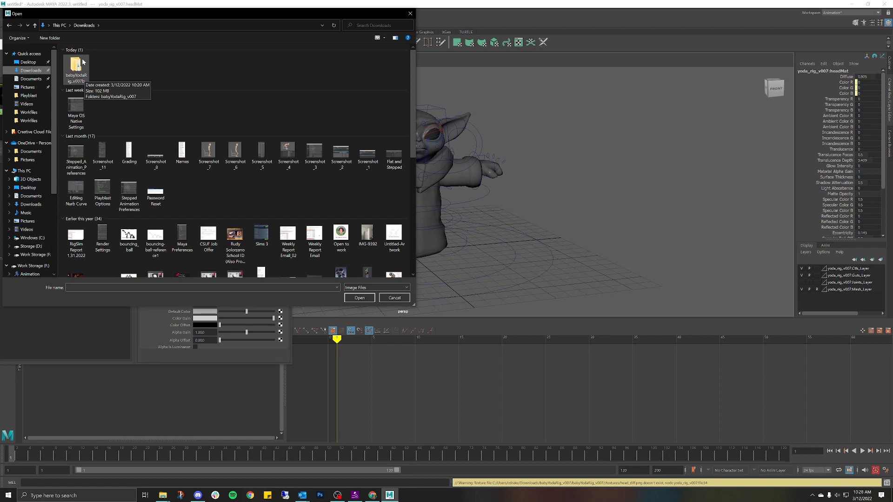
pyautogui.doubleClick(76, 66)
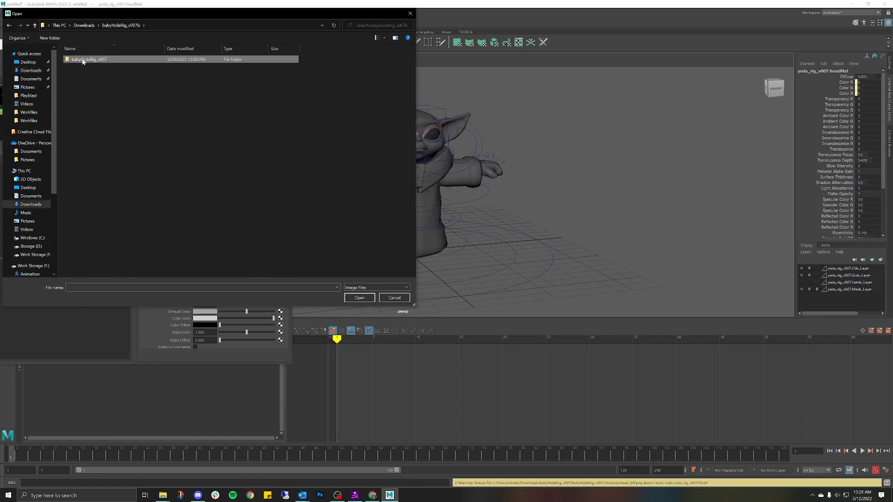
pyautogui.doubleClick(88, 59)
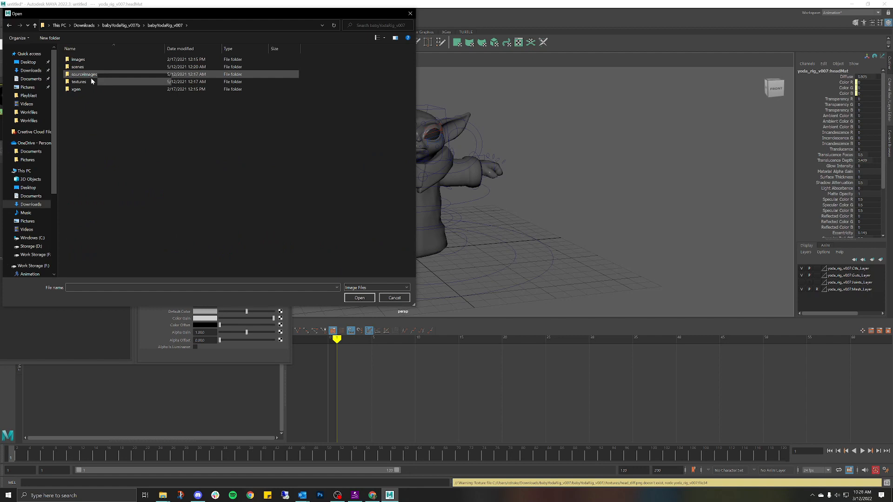
pyautogui.click(78, 59)
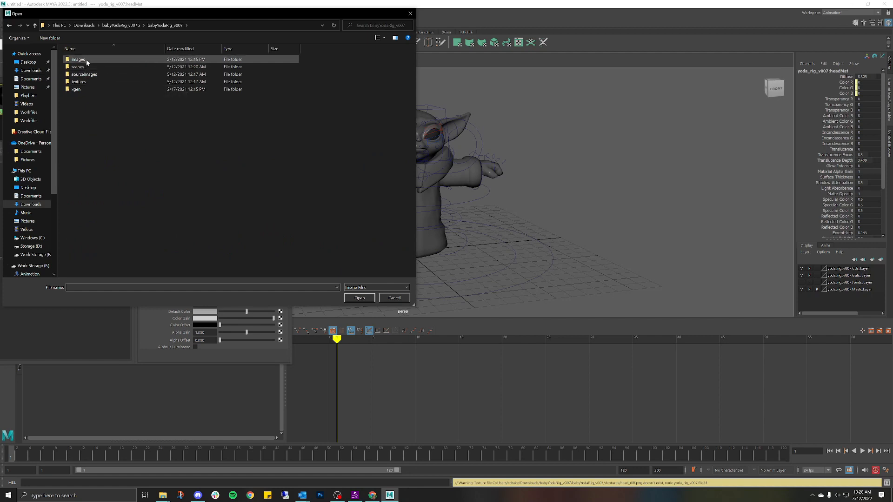
pyautogui.doubleClick(79, 60)
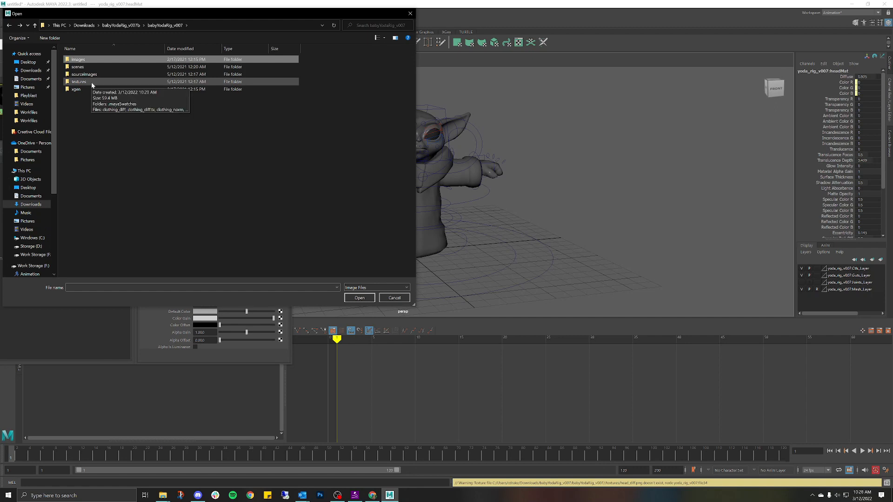
pyautogui.doubleClick(78, 82)
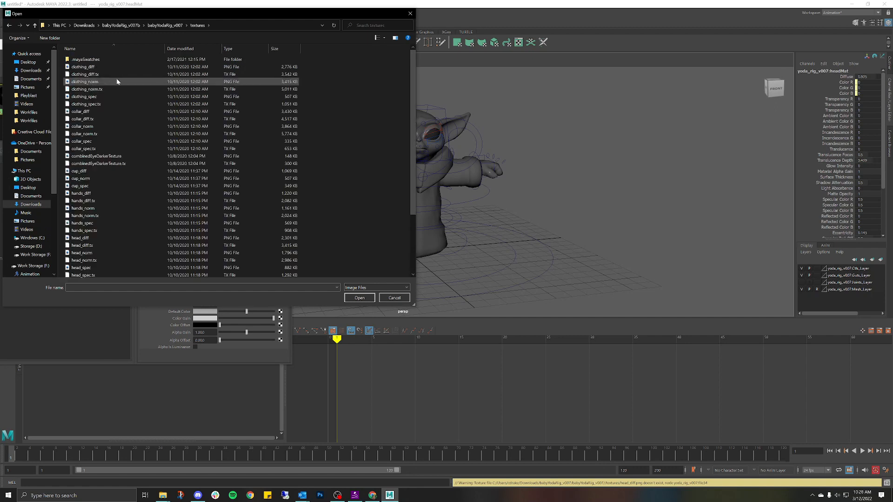
pyautogui.moveTo(105, 88)
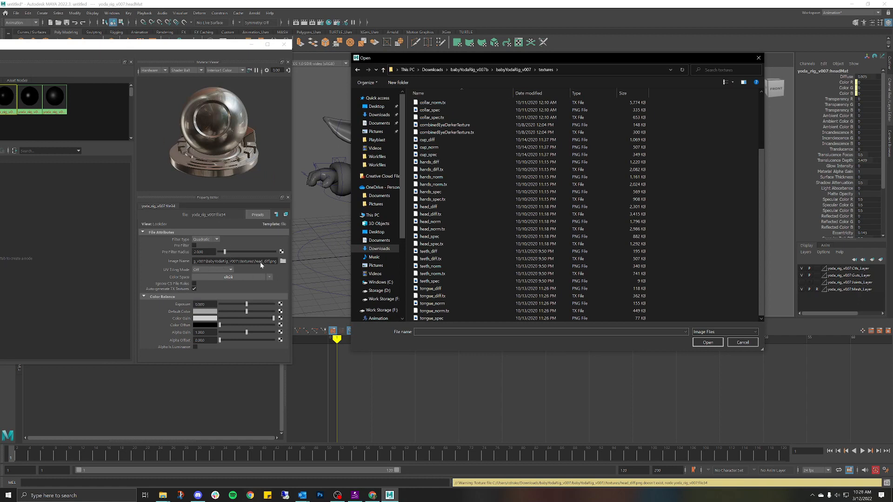
# Select head_diff.png and open it as the head colour texture image
pyautogui.click(430, 222)
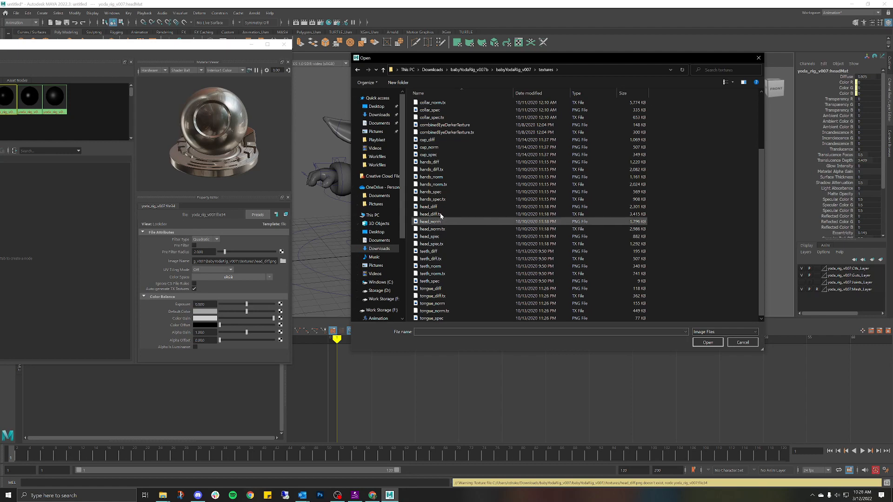
pyautogui.moveTo(442, 206)
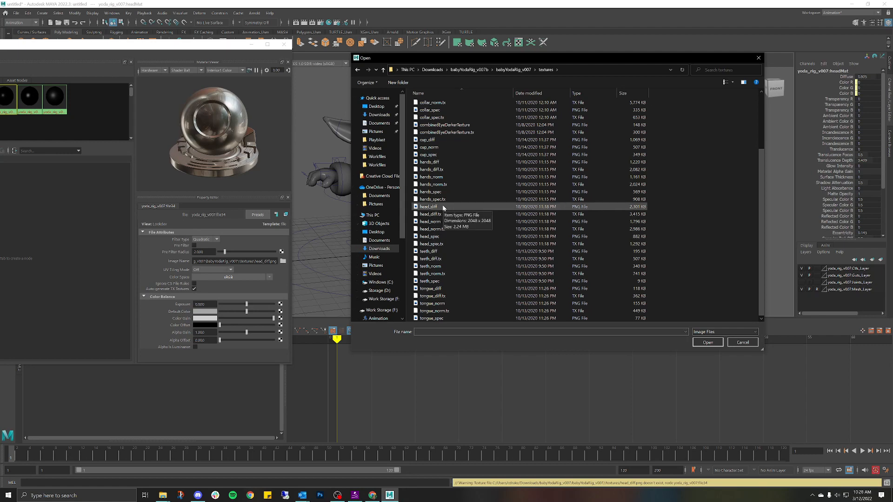
pyautogui.click(707, 342)
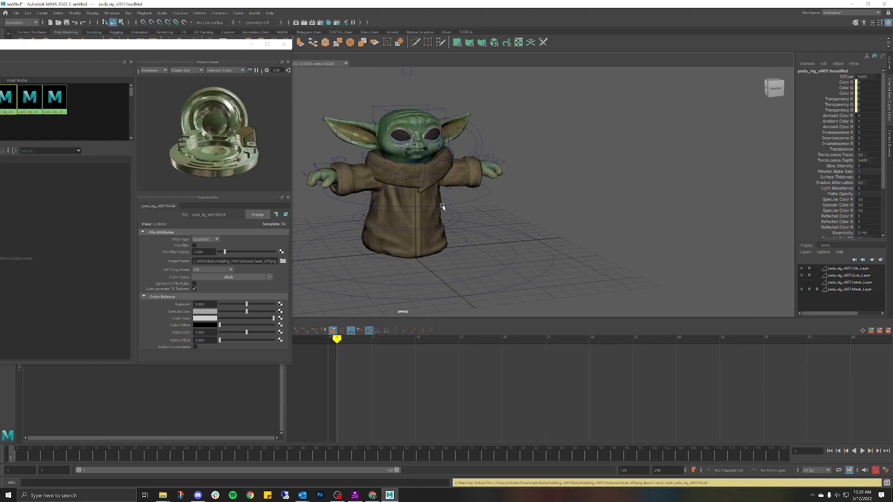
pyautogui.moveTo(534, 219)
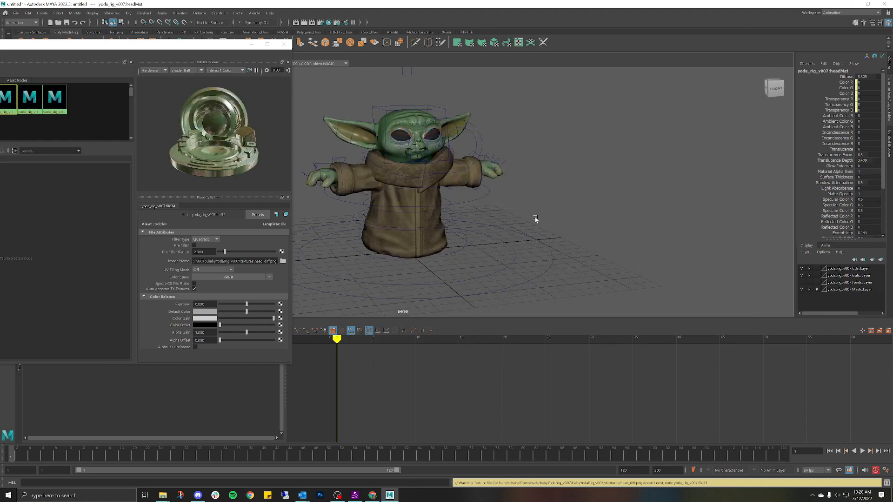
# Check the clothing, hands and tongue materials' settings in Hypershade
pyautogui.moveTo(536, 219); pyautogui.dragTo(469, 194)
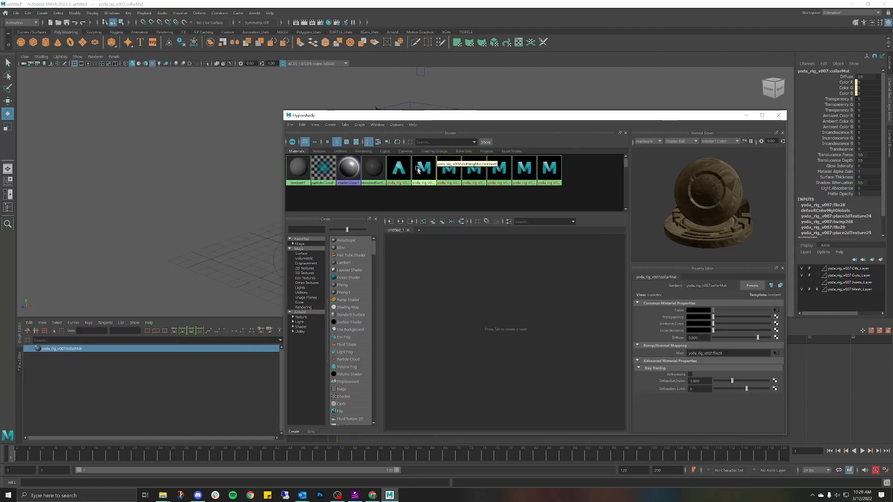
pyautogui.click(423, 170)
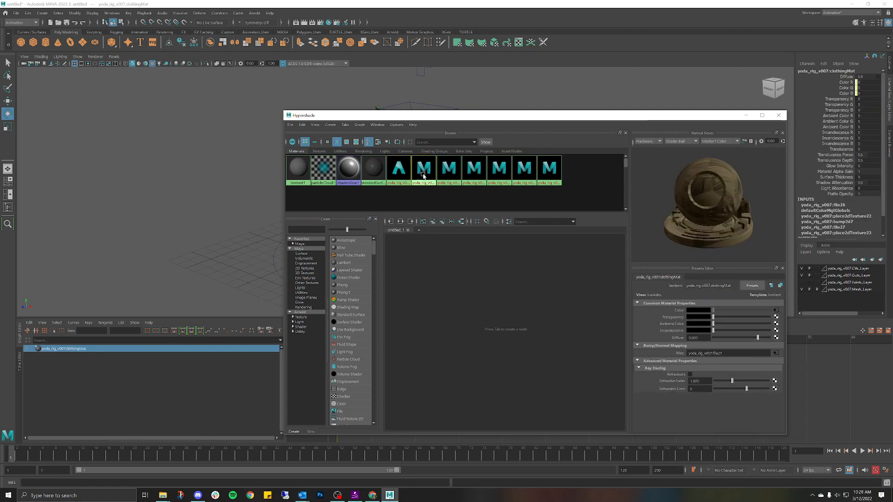
pyautogui.click(499, 167)
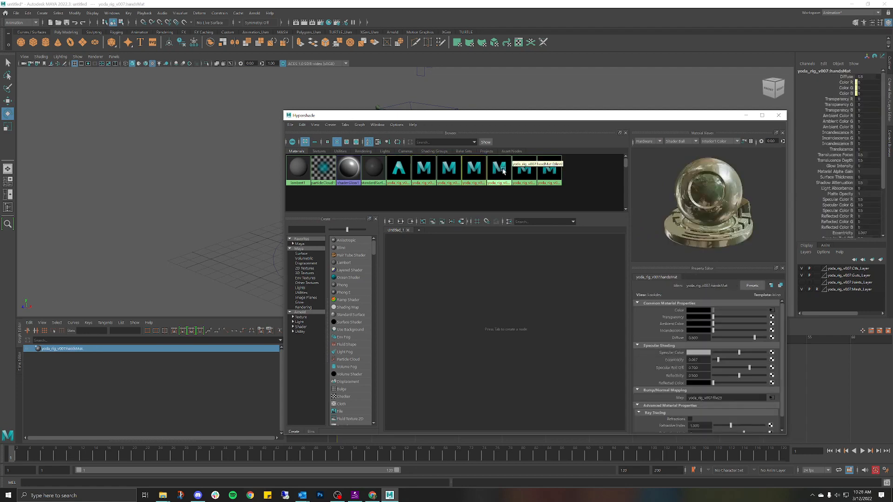
pyautogui.click(549, 168)
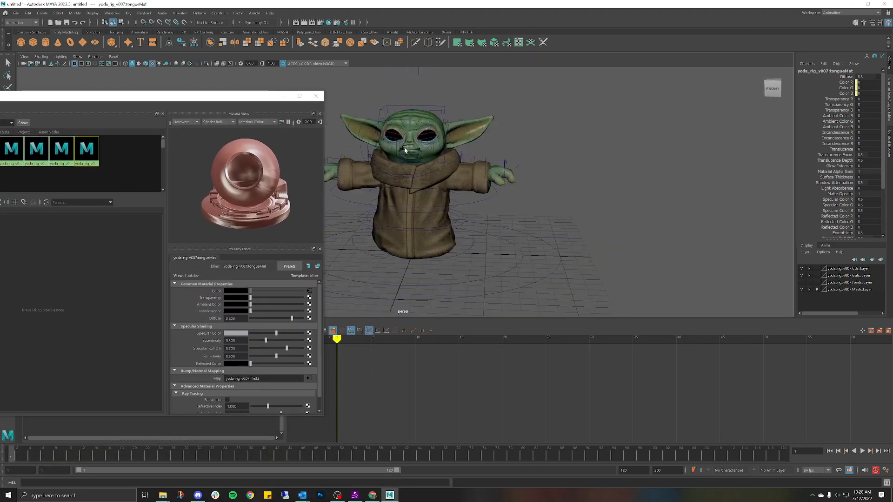
# Move in close on Baby Yoda's face, then close the Hypershade window
pyautogui.moveTo(404, 151); pyautogui.dragTo(470, 183)
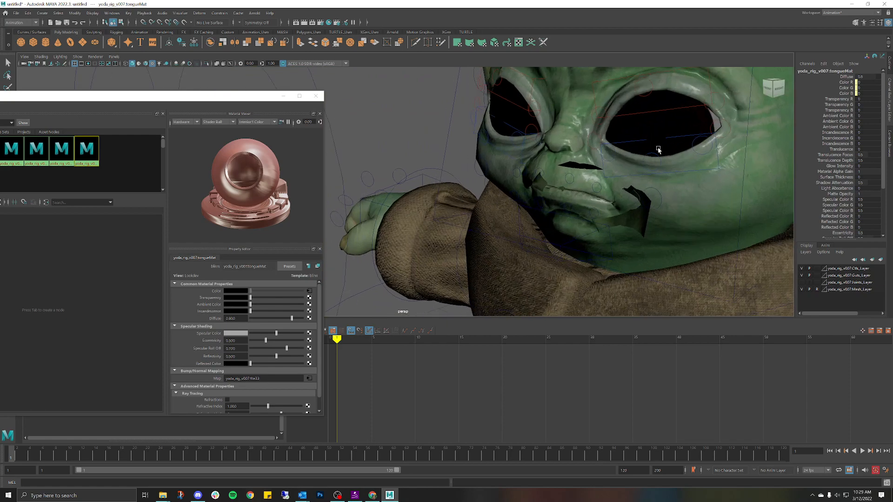
pyautogui.scroll(-3)
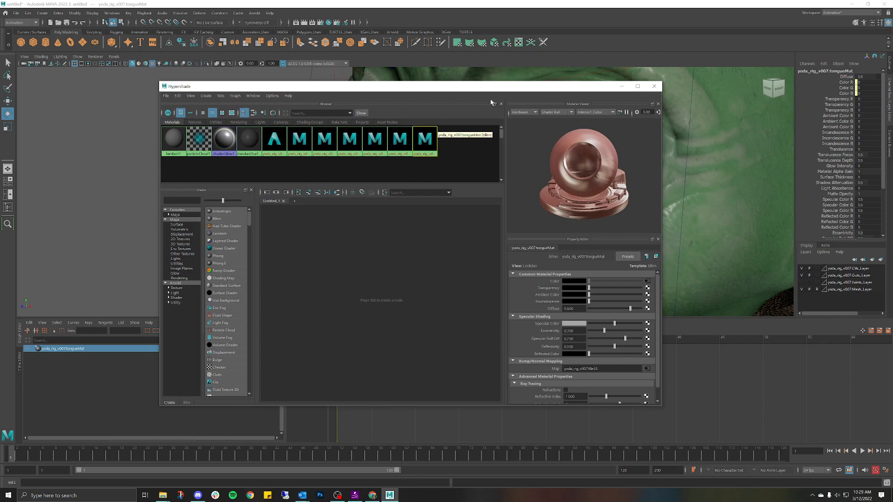
pyautogui.click(655, 86)
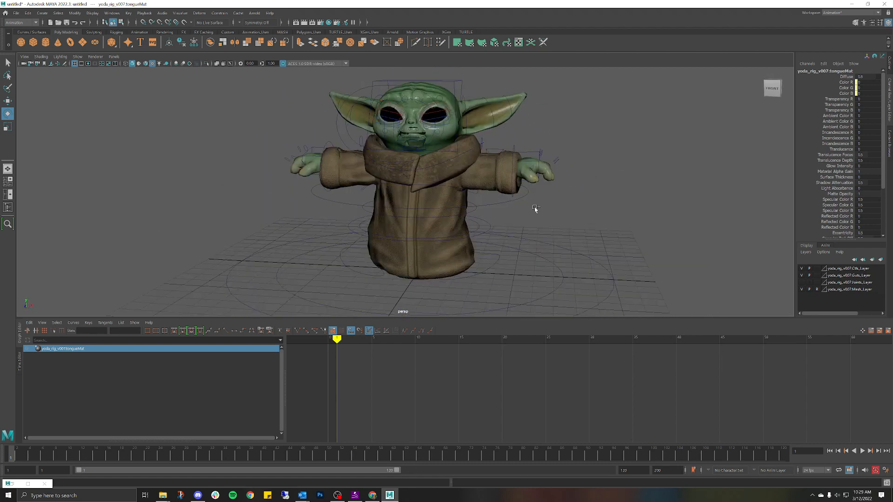
# Undo recent material selections and choose File > Open Scene, raising the unsaved-scene warning
pyautogui.press('ctrl+z')
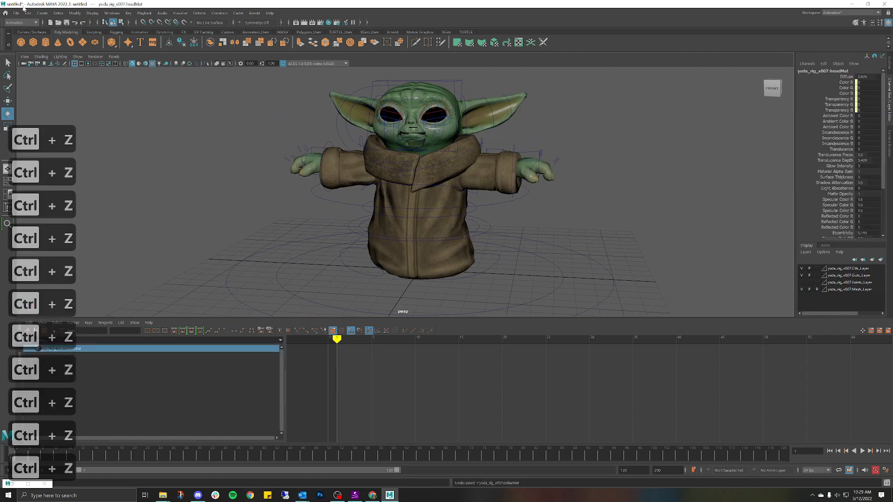
pyautogui.click(20, 13)
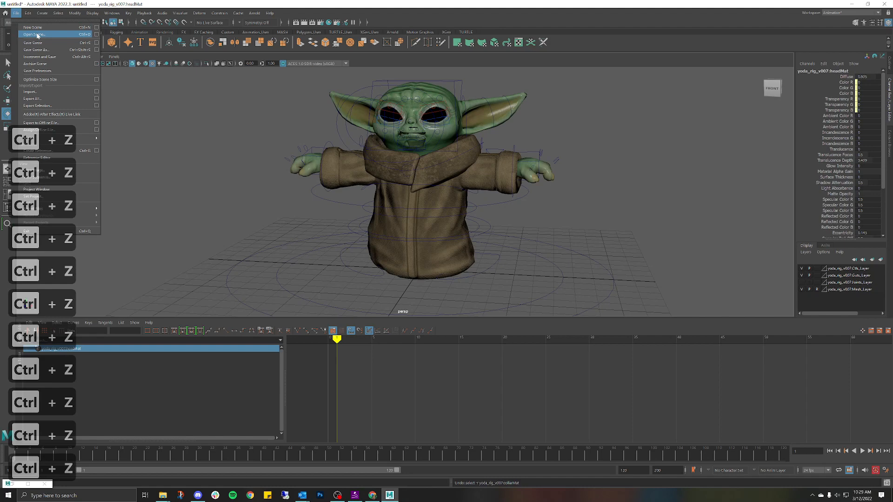
pyautogui.click(37, 35)
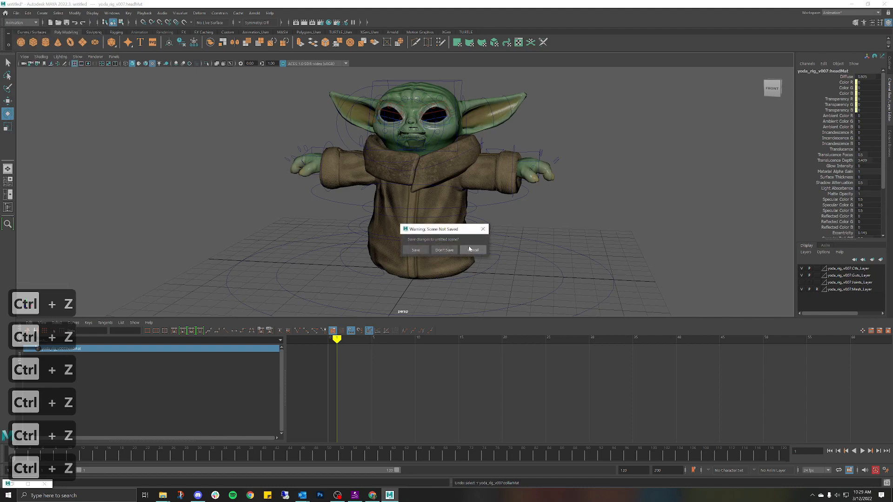